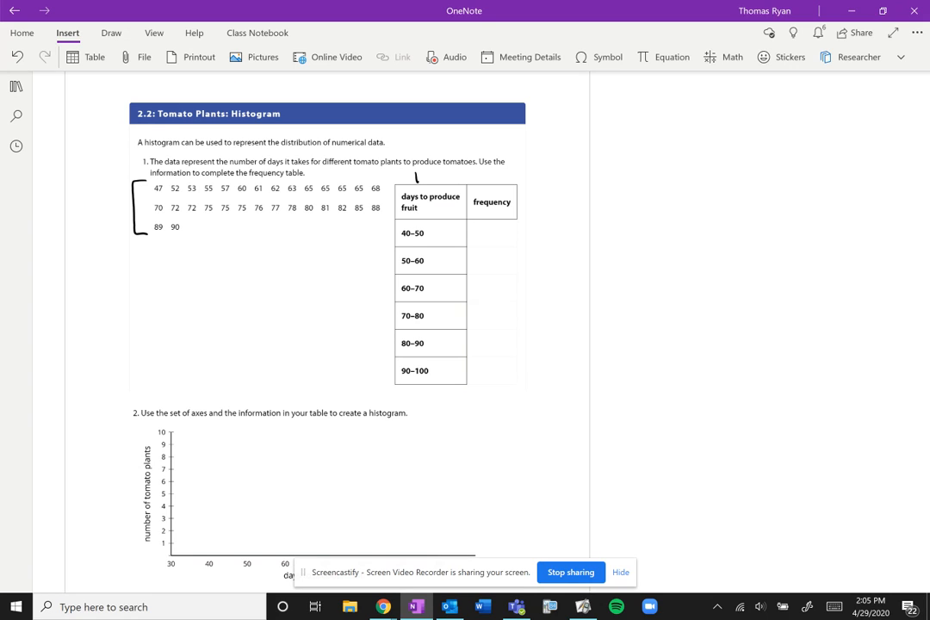
Step: Handwrite 'Frequency Table' above the table, '(# of times)' beside Frequency, and 'ordered data' under the list
type("Frequency Table")
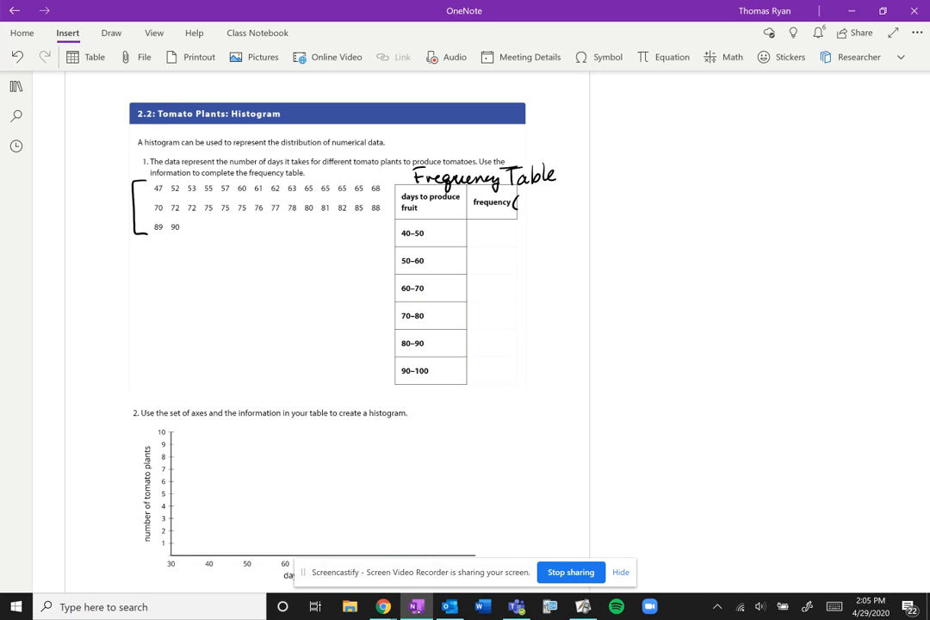
left_click_drag(517, 202, 577, 201)
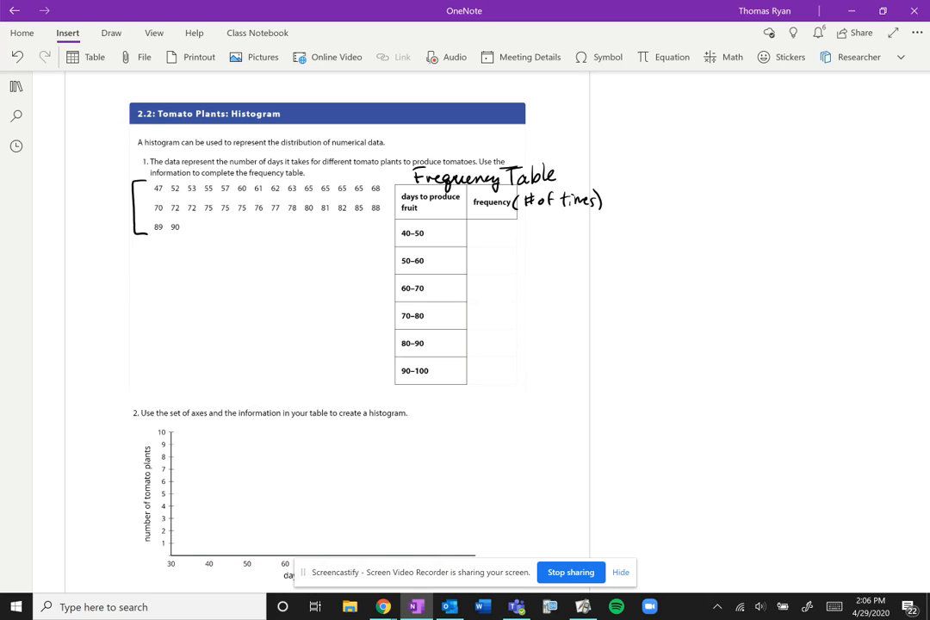
type("ordered data")
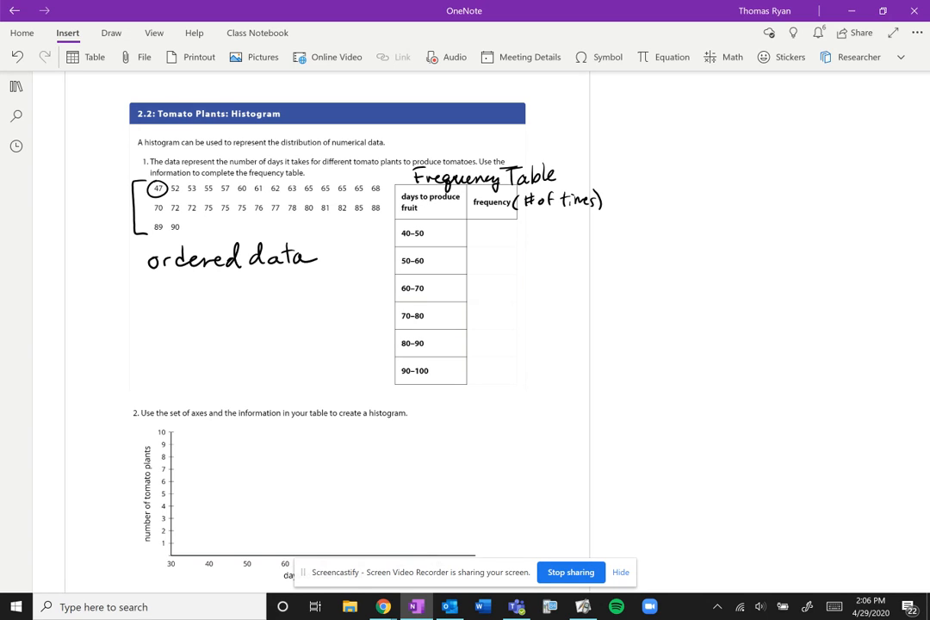
Step: Circle each counted data value and write the counts 1, 5, 9, 9, 6, 0 in the Frequency column
left_click(490, 232)
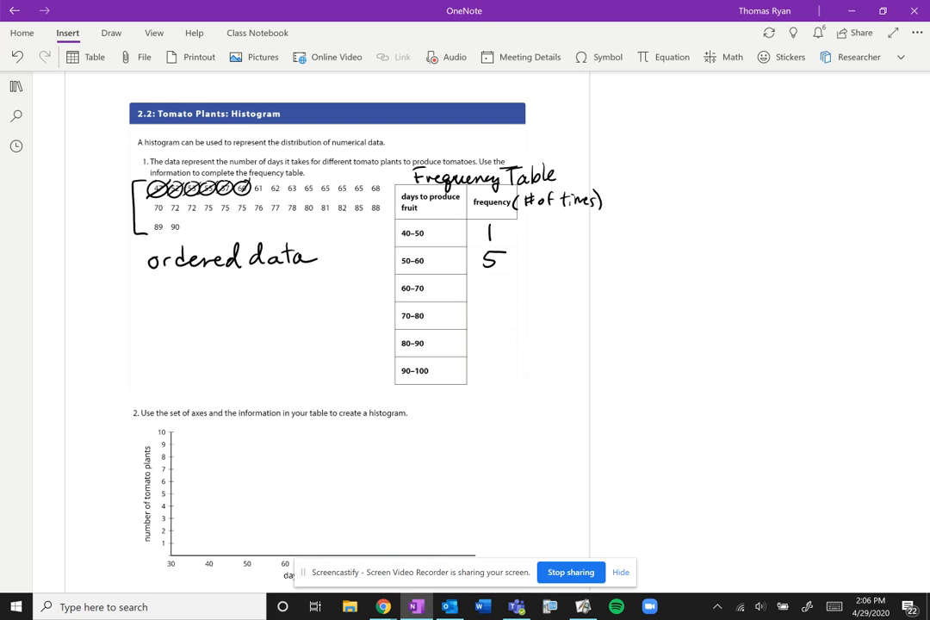
left_click_drag(258, 187, 285, 188)
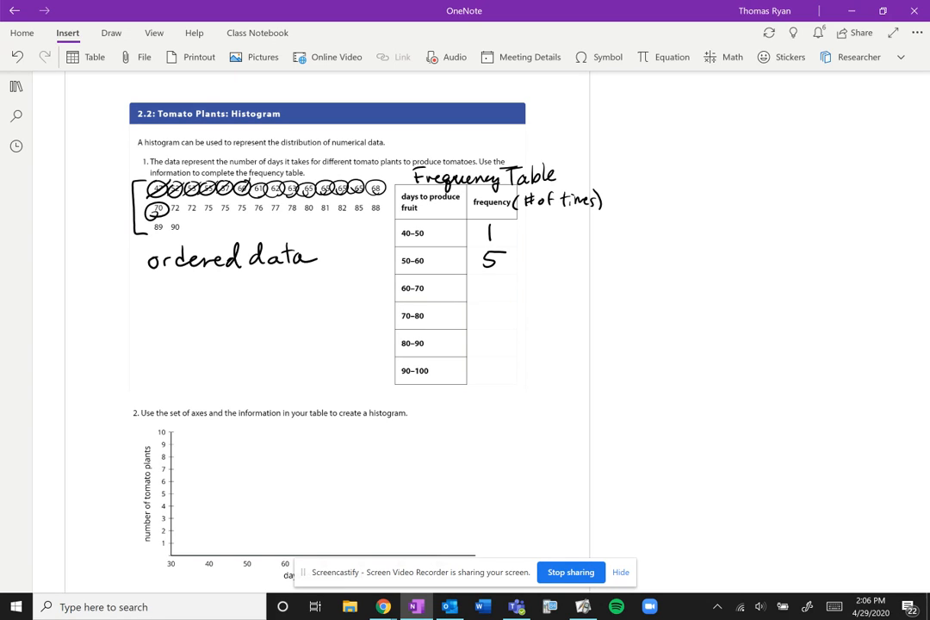
type("9")
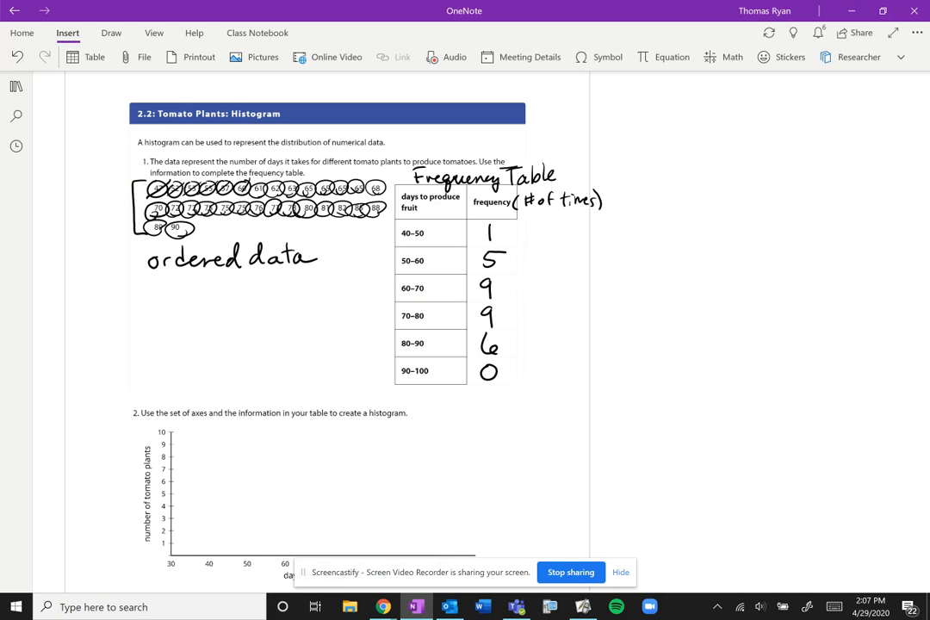
Step: Draw the 40–50 bar at height 1 and the 50–60 bar at height 5 on the axes
left_click(620, 573)
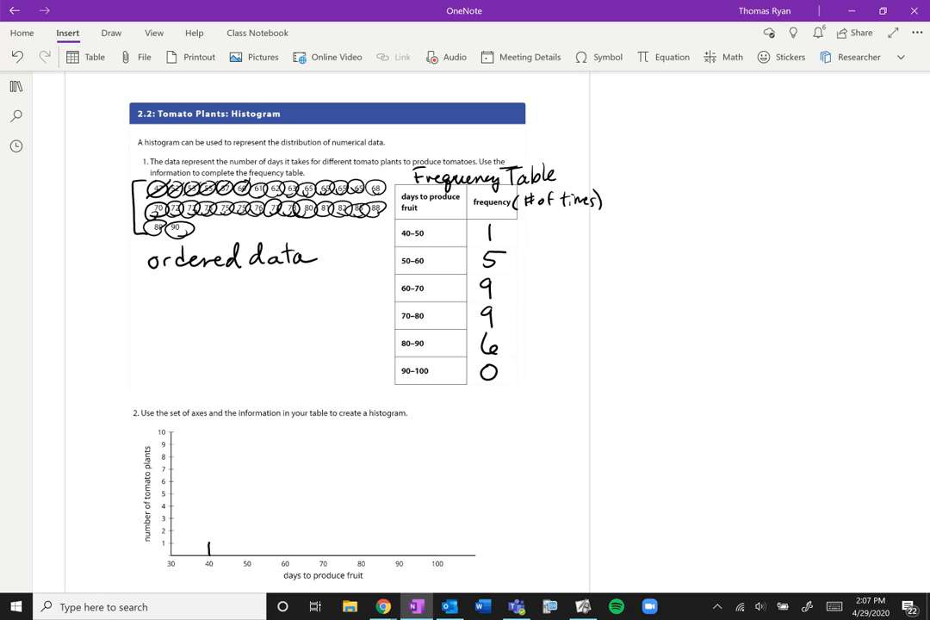
left_click_drag(208, 548, 248, 548)
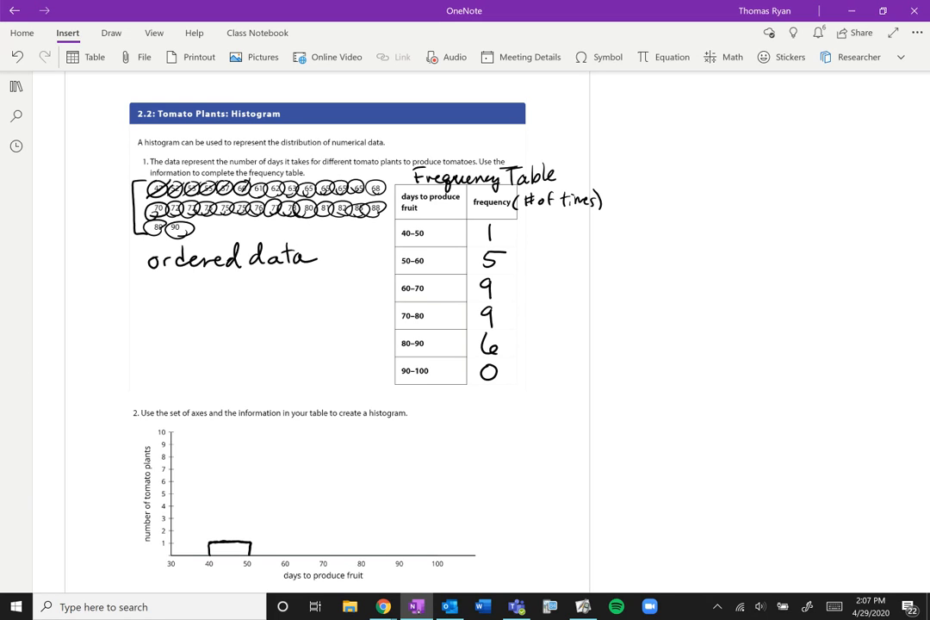
left_click_drag(257, 493, 269, 491)
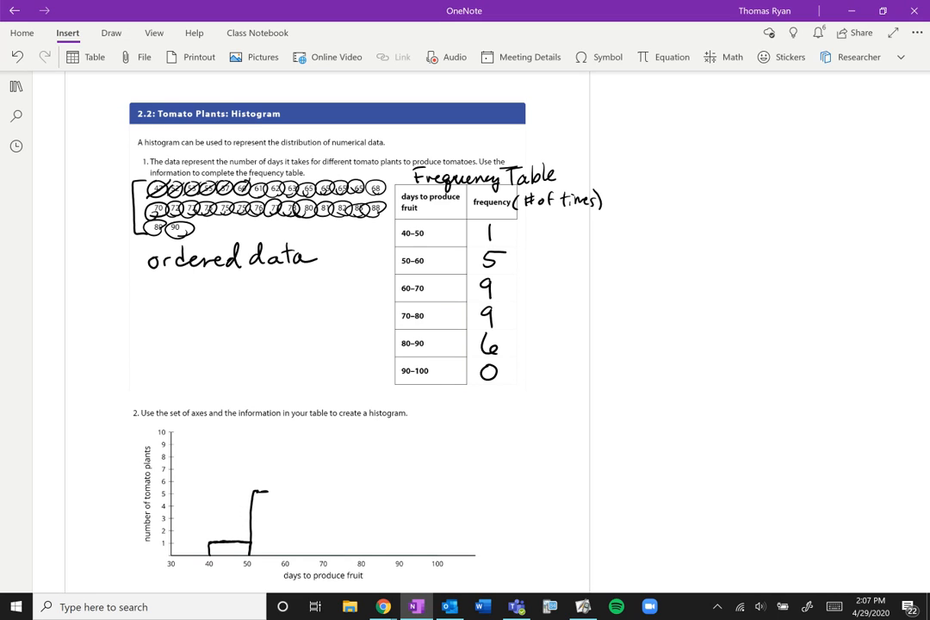
left_click_drag(248, 491, 293, 542)
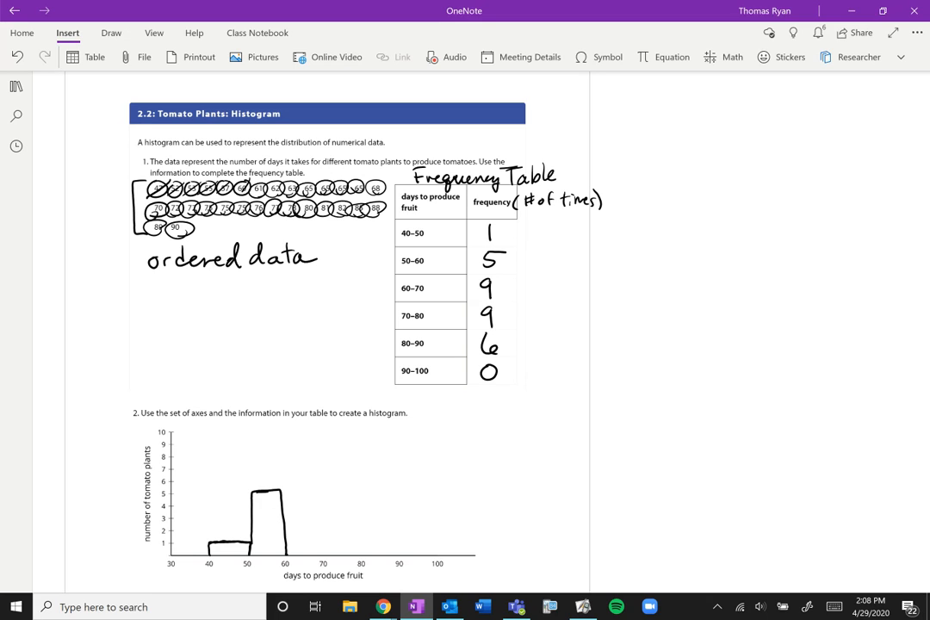
Step: Draw the 60–90 bars at heights 9, 9 and 6 with their counts, and start a 'data' note
left_click_drag(291, 444, 303, 441)
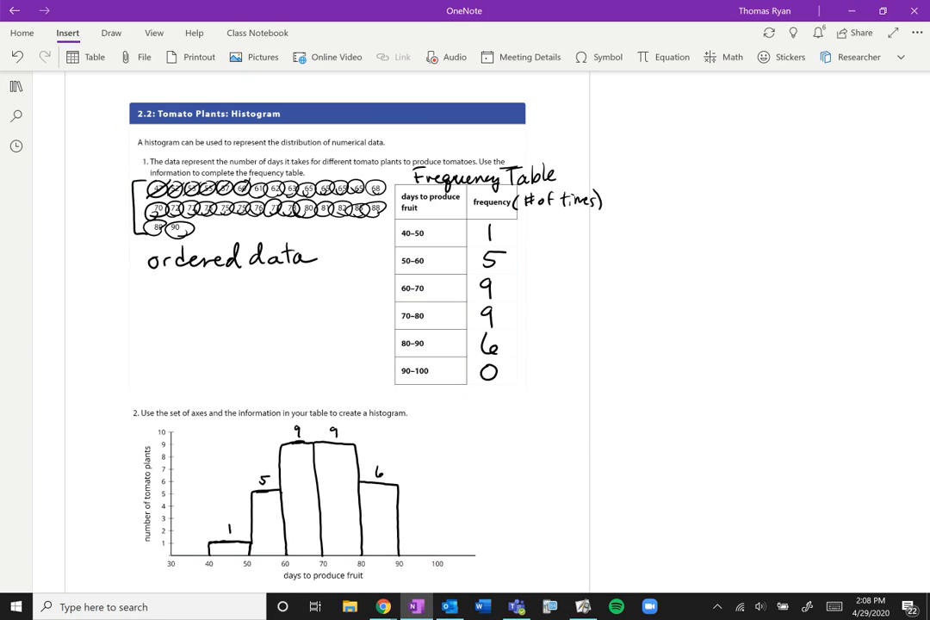
type("data spread")
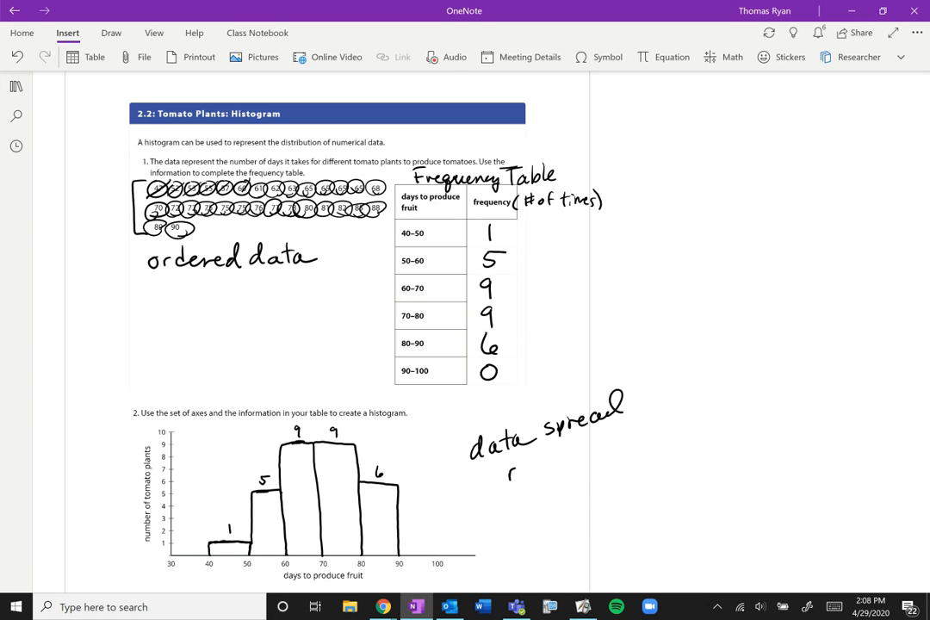
Step: Write 'ranges' under the 'data spread' note beside the histogram
type("ranges")
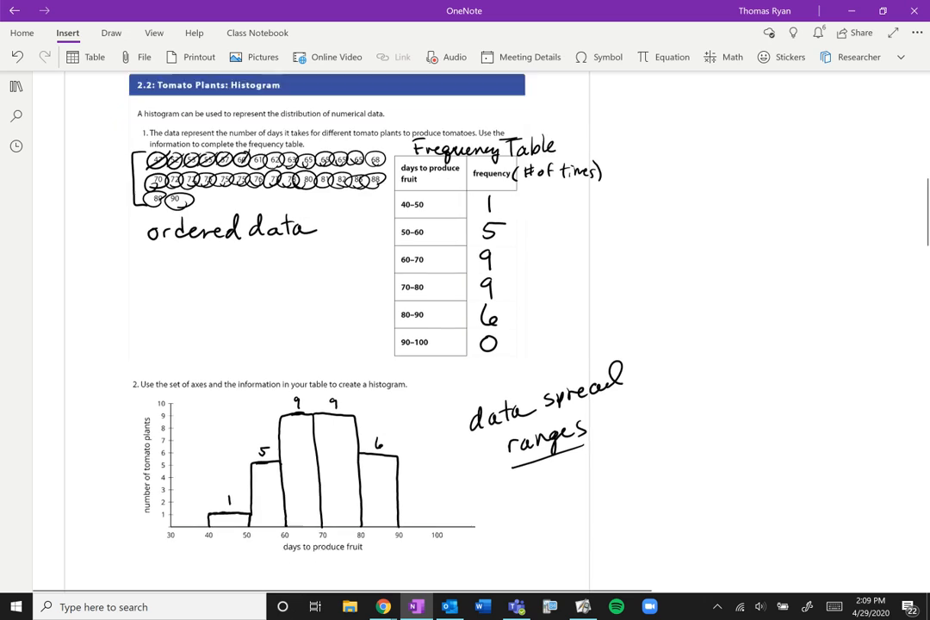
scroll("down", 3)
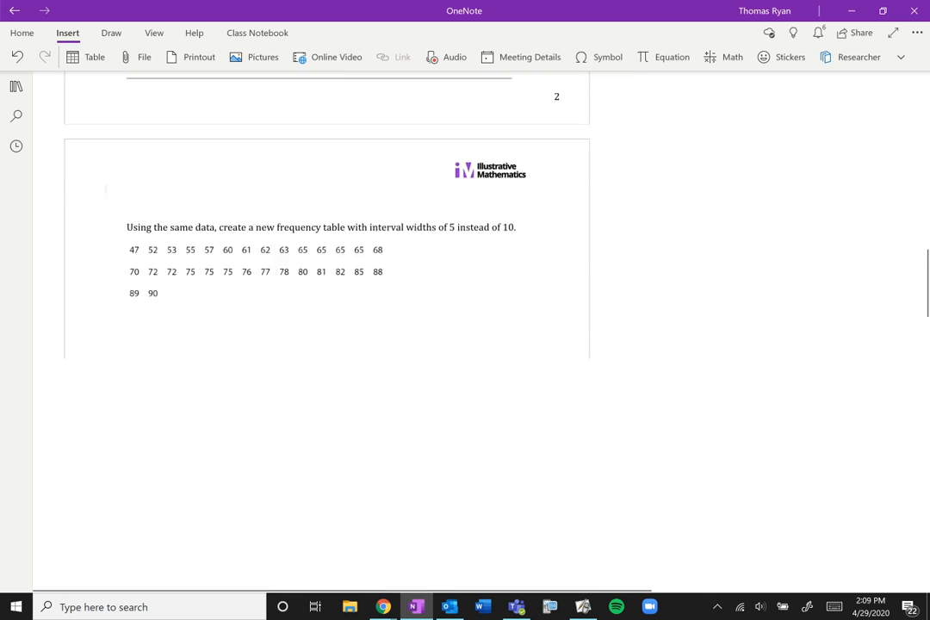
Step: Scroll down to the interval-width-5 question and its blank axes
scroll("down", 3)
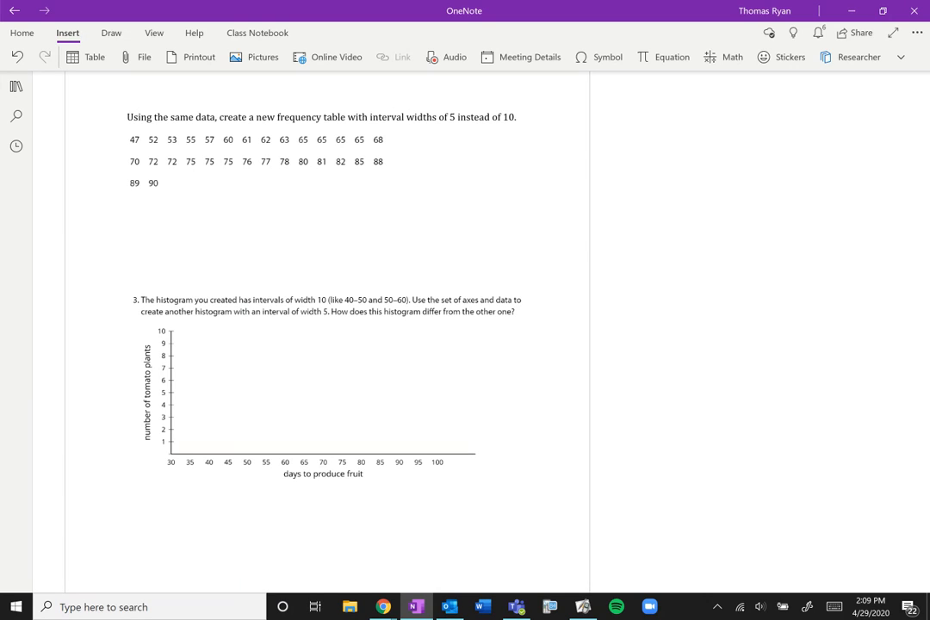
scroll("down", 3)
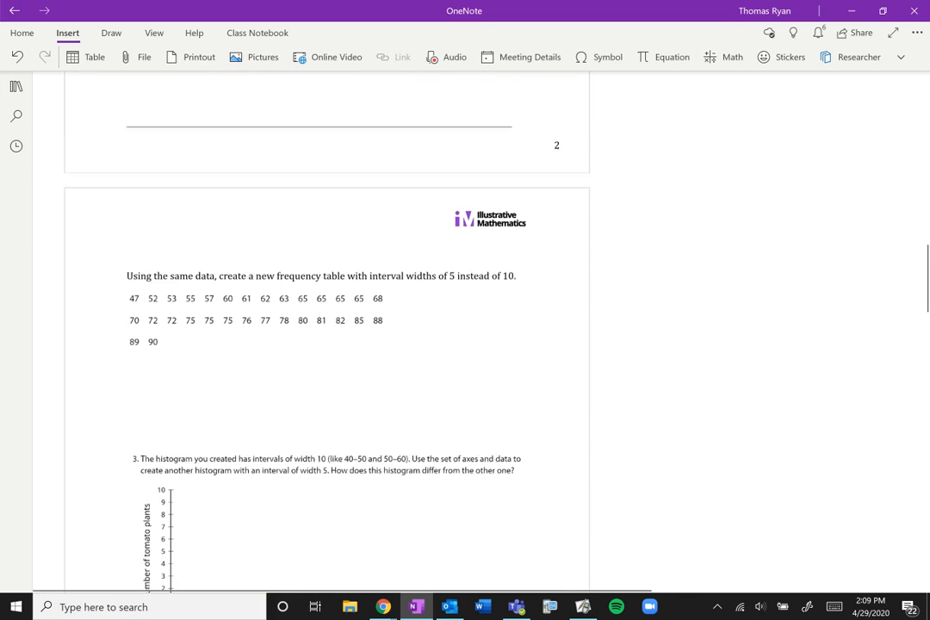
scroll("up", 3)
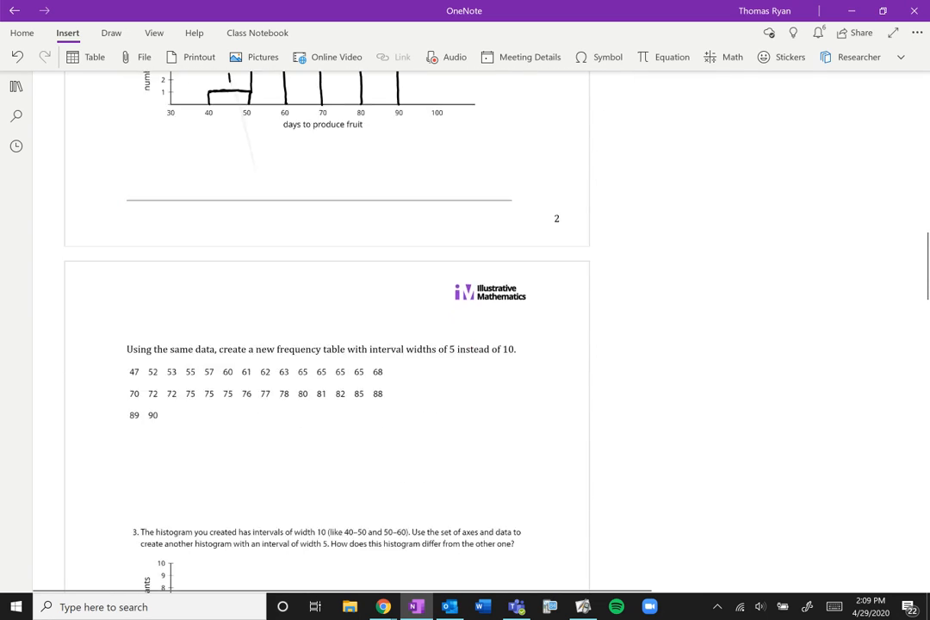
scroll("down", 3)
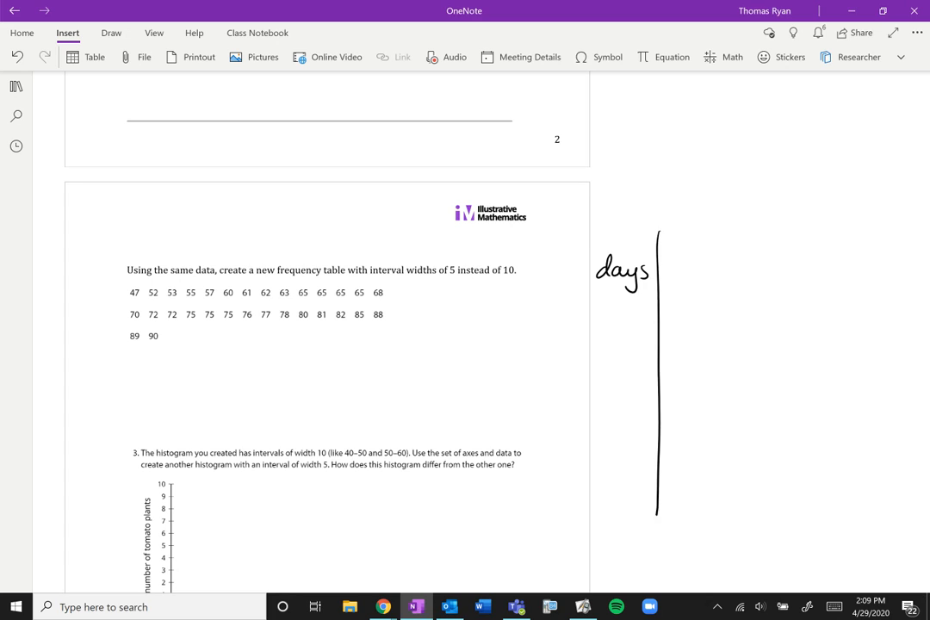
Step: Head the column 'frequency' and list the width-5 day intervals from 45-50 through 85-90
type("frequency")
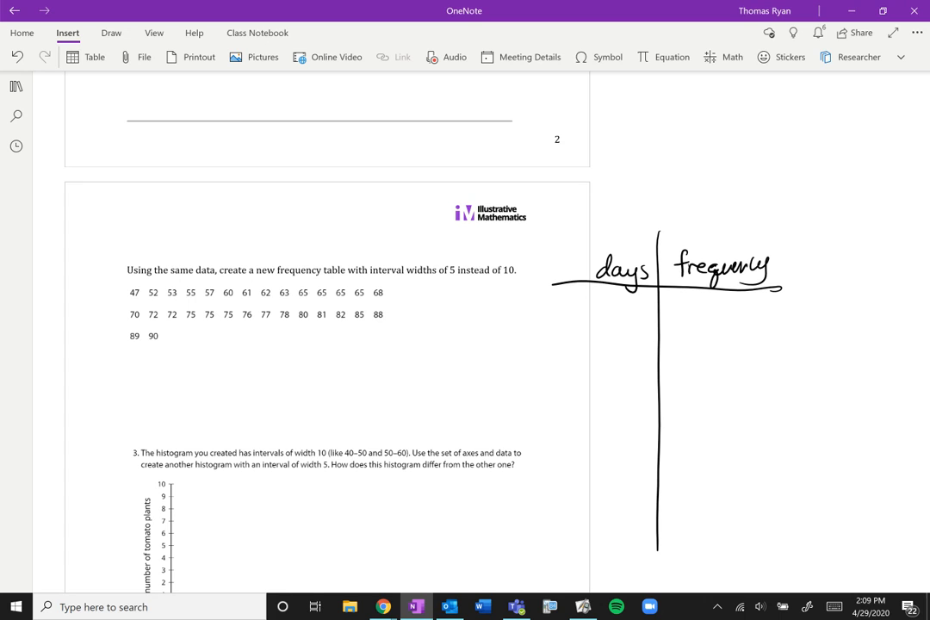
scroll("down", 3)
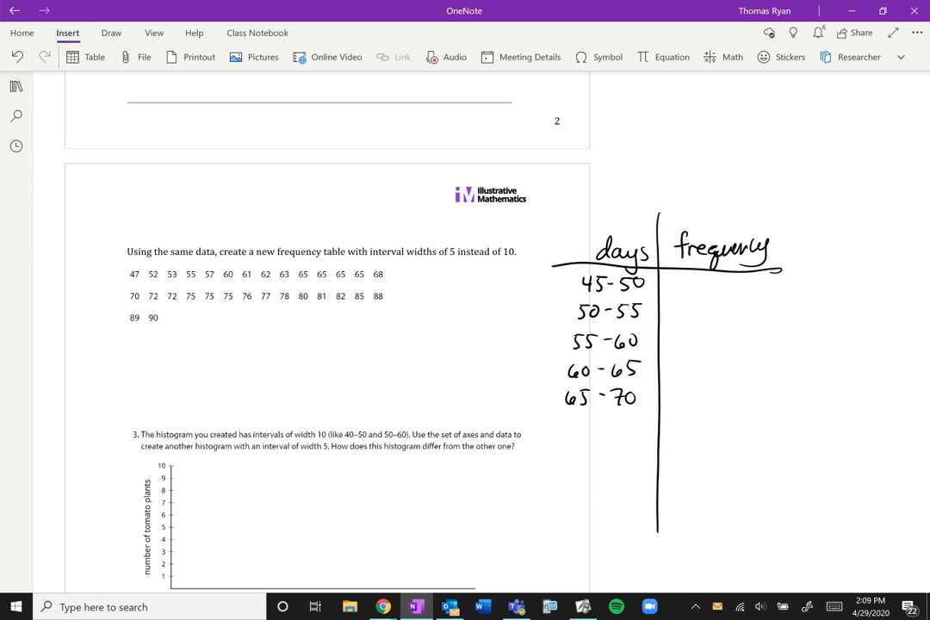
type("70 - 75")
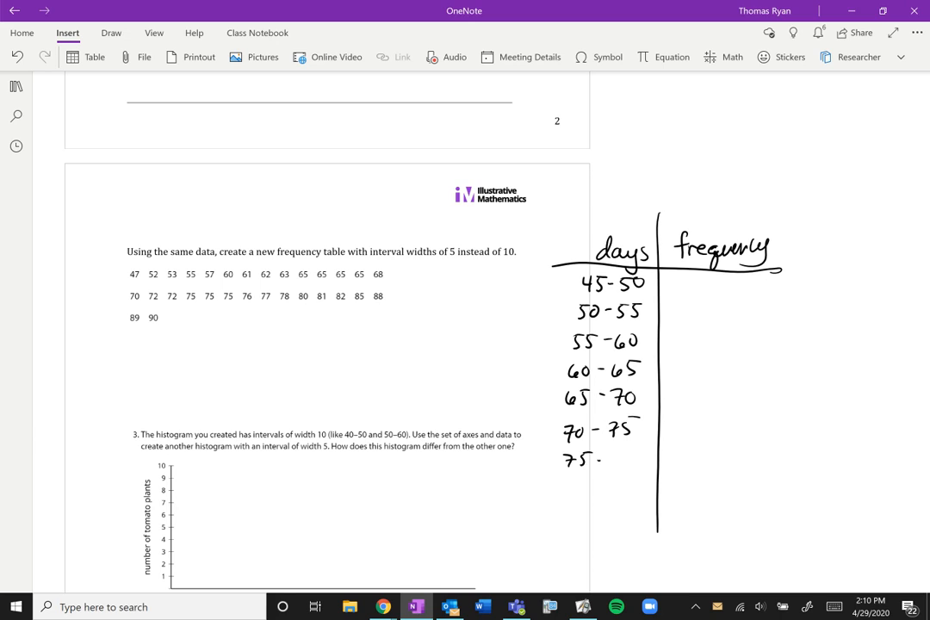
type("-80")
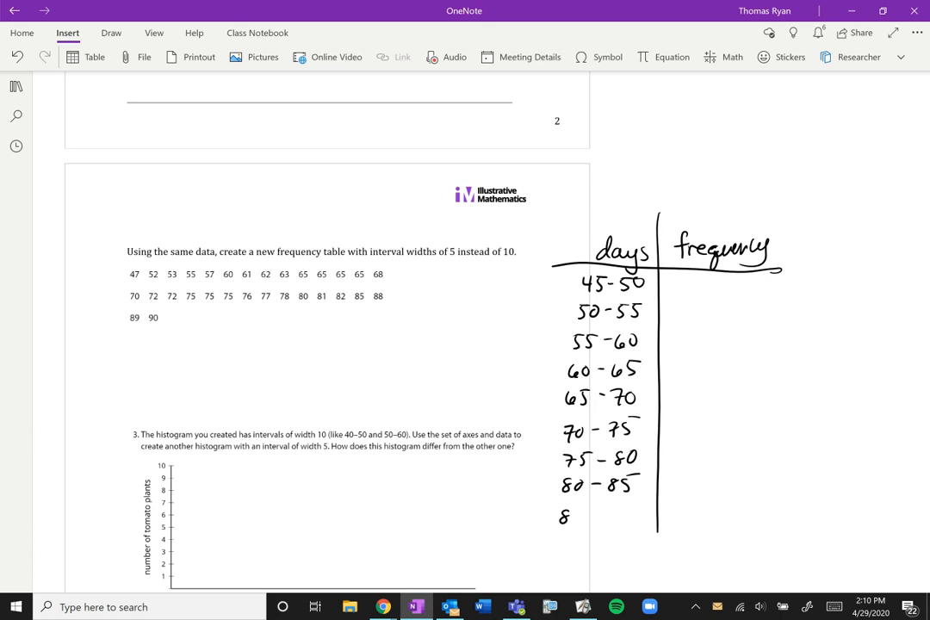
type("85-90")
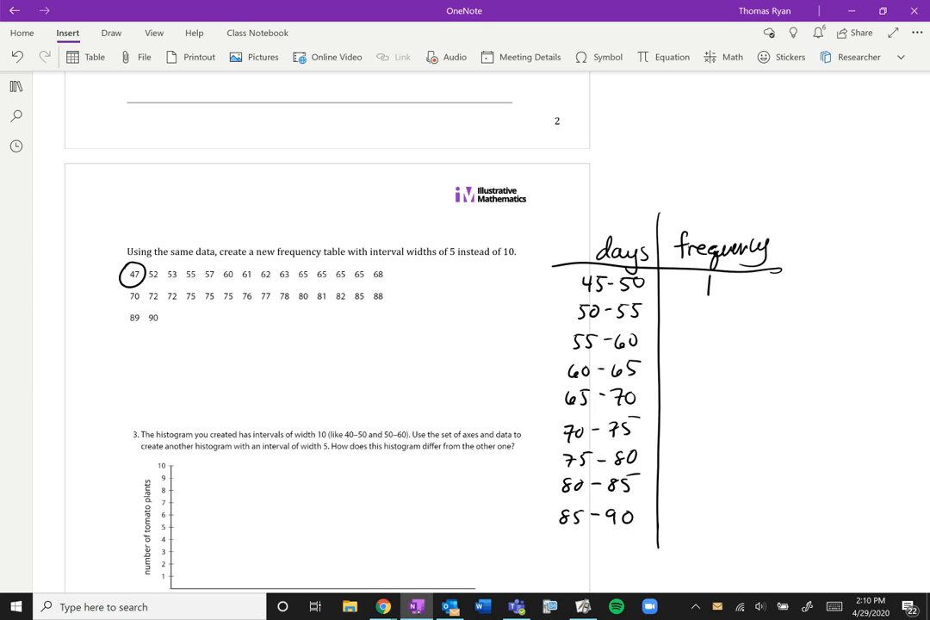
Step: Cross off each data value and fill the frequency column with 1, 3, 2, 7, 2, 5, 4, 3, 3
left_click_drag(126, 284, 189, 272)
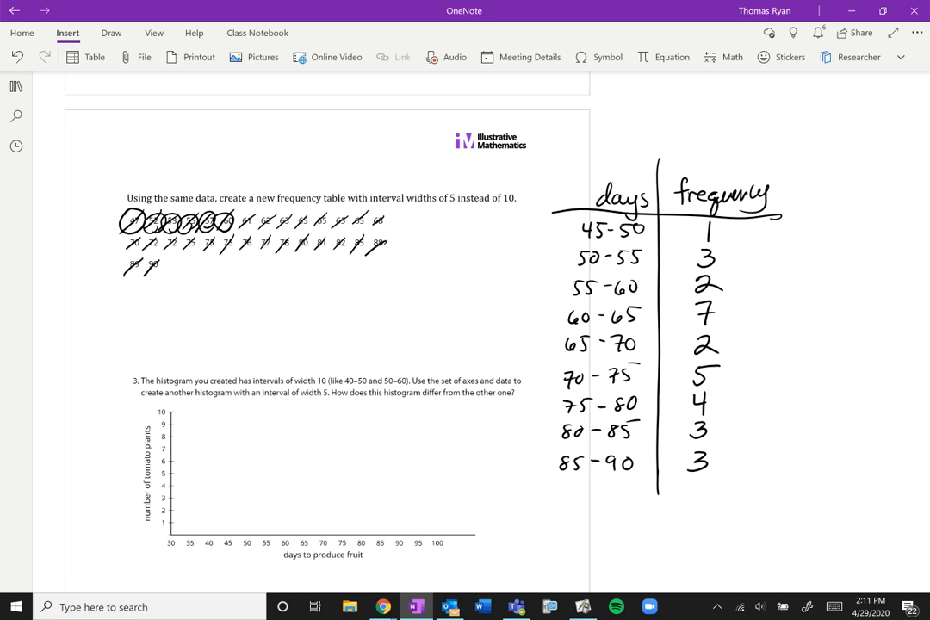
Step: Draw the width-5 histogram bars from 45 to 90 days at the new frequency heights
left_click_drag(231, 520, 252, 528)
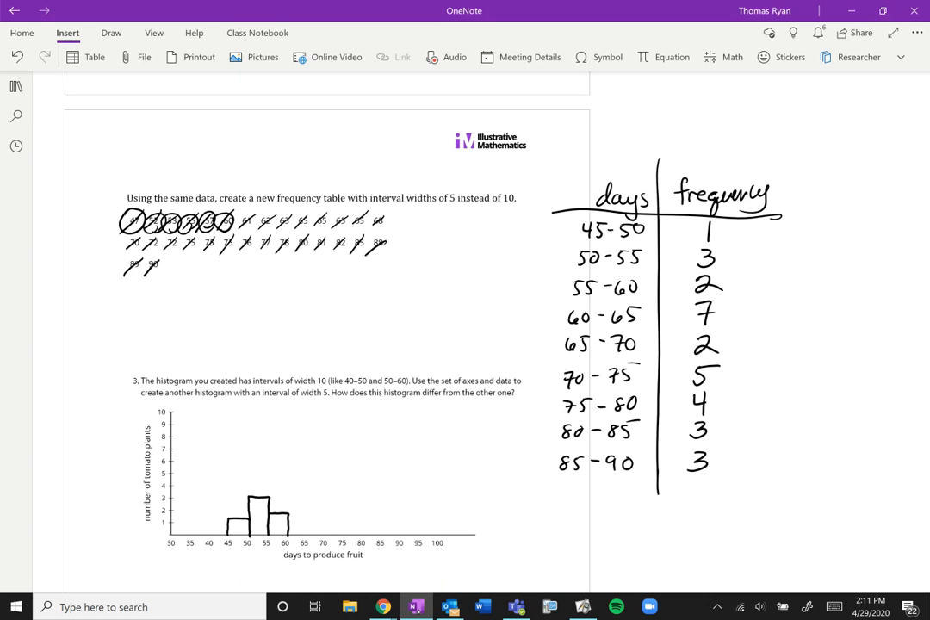
left_click_drag(290, 513, 289, 445)
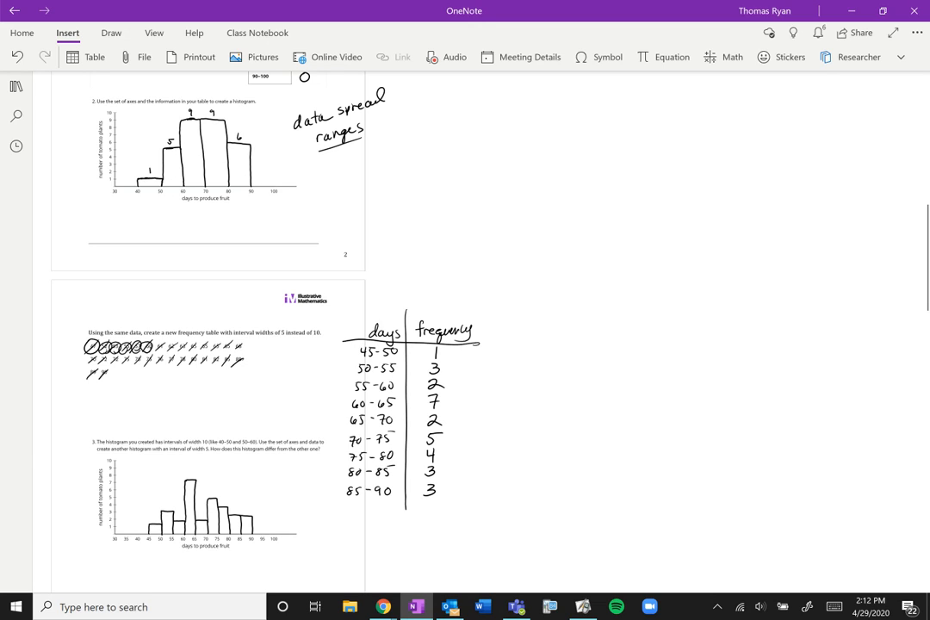
Step: Beside the first histogram, handwrite the note 'bars larger (width)'
left_click(207, 482)
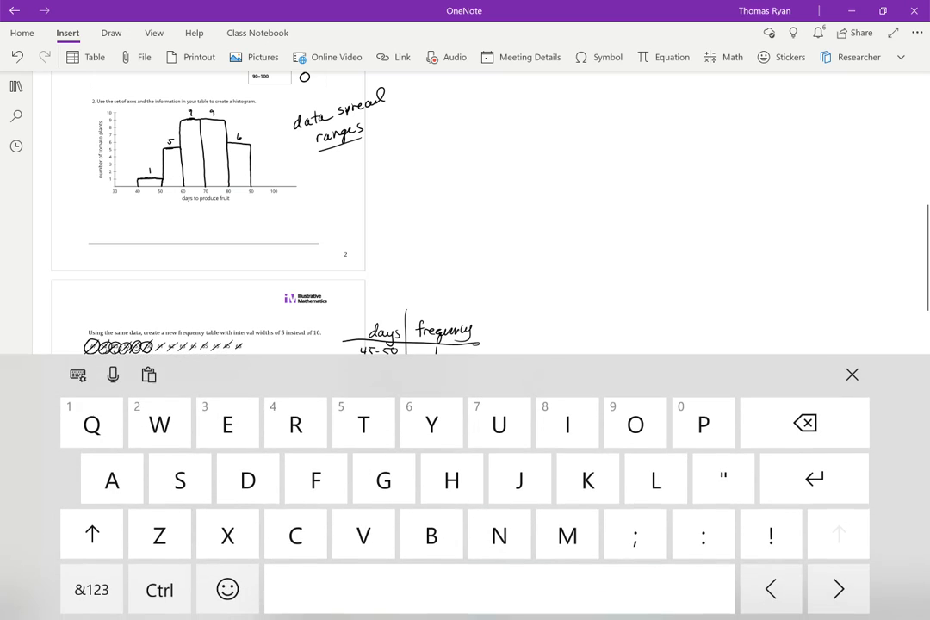
left_click(851, 376)
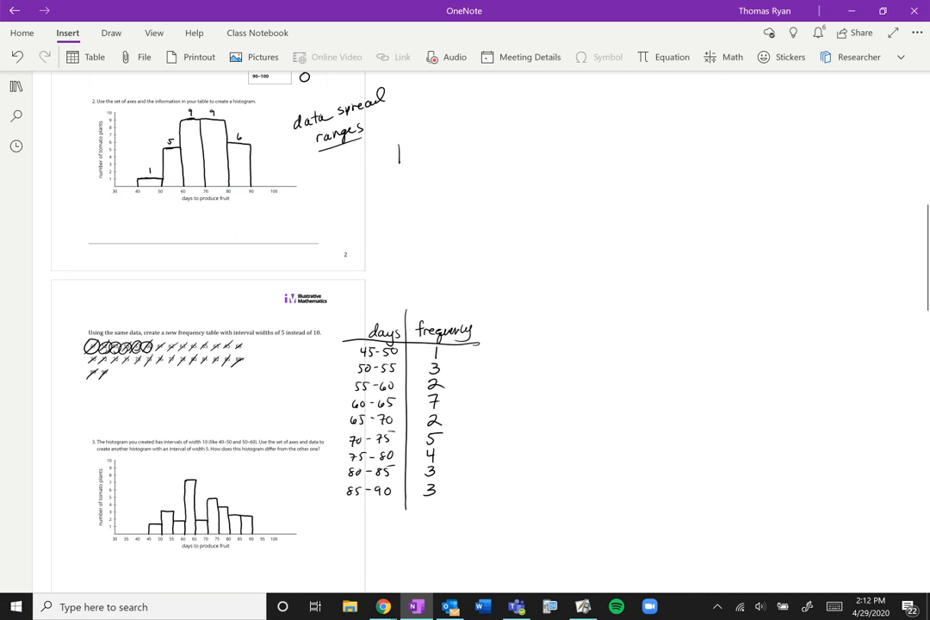
type("bars larger (")
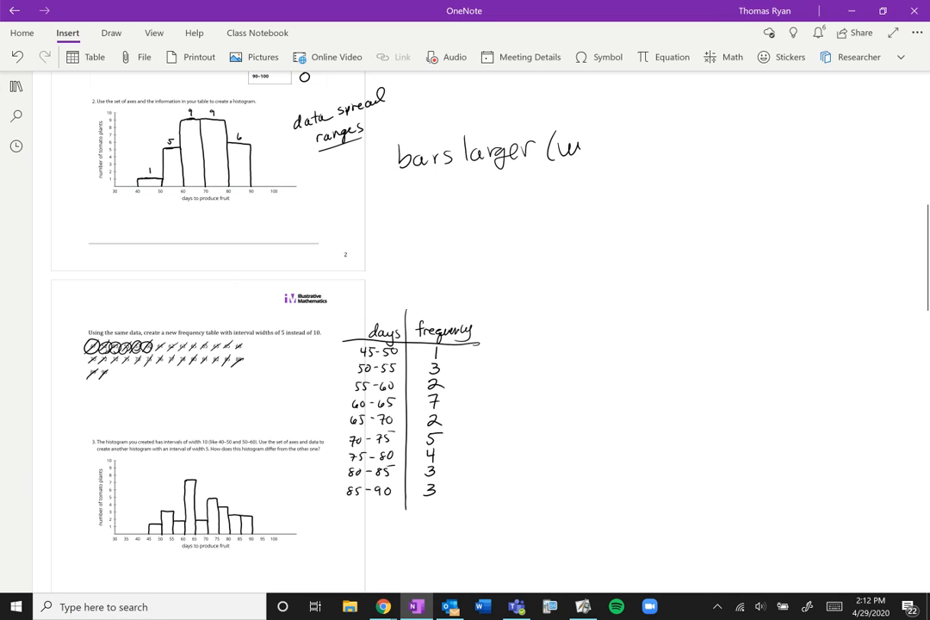
type("width)")
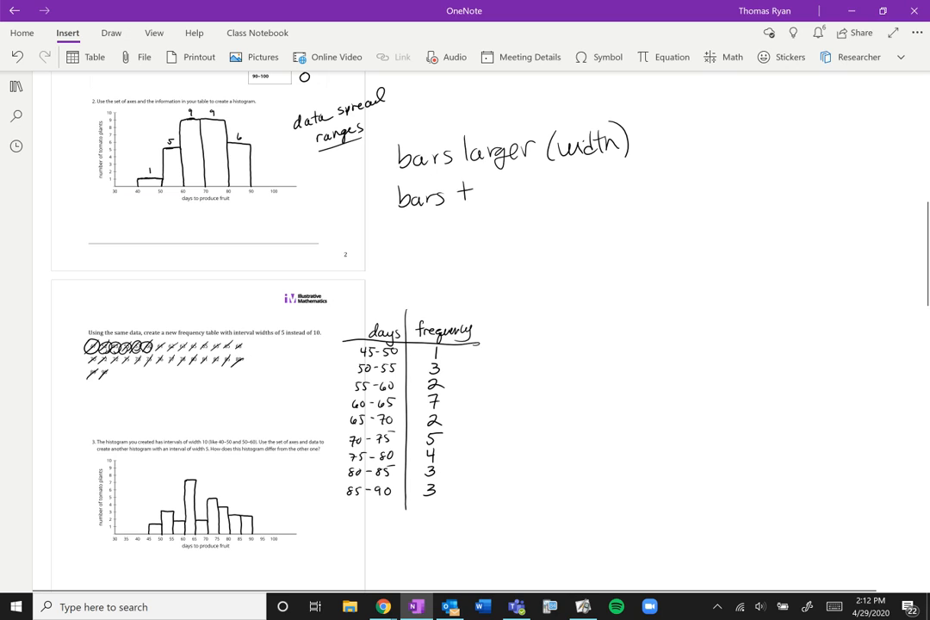
Step: Add 'bars taller (frequency)' and begin the note 'consistent (up'
type("taller ( r")
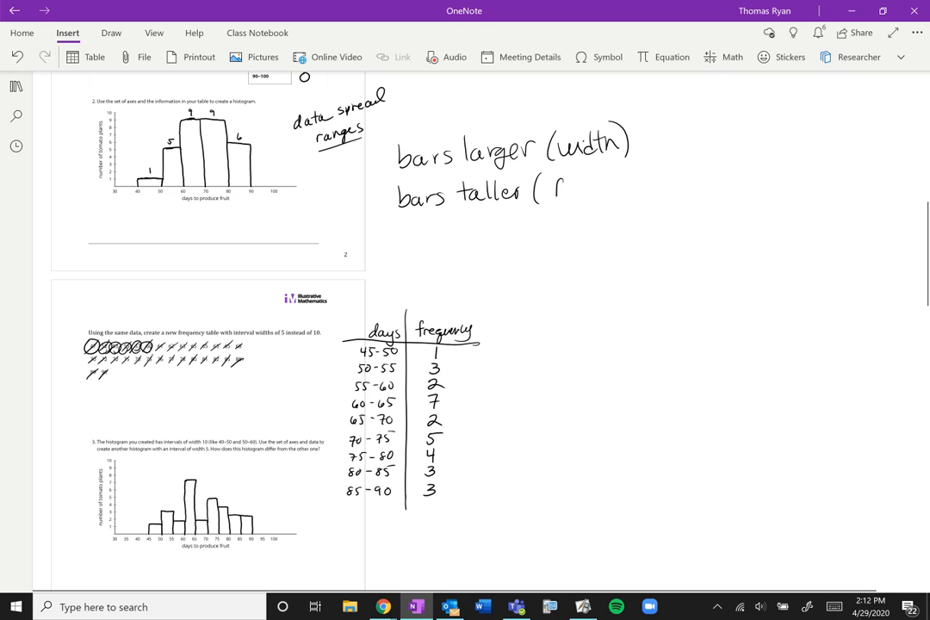
type("frequency)")
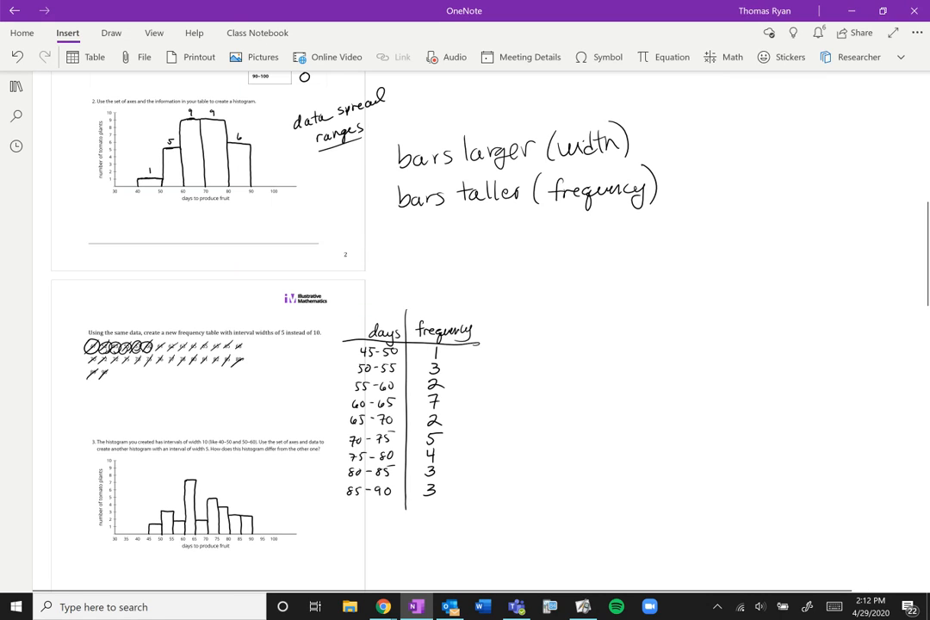
type("consistent")
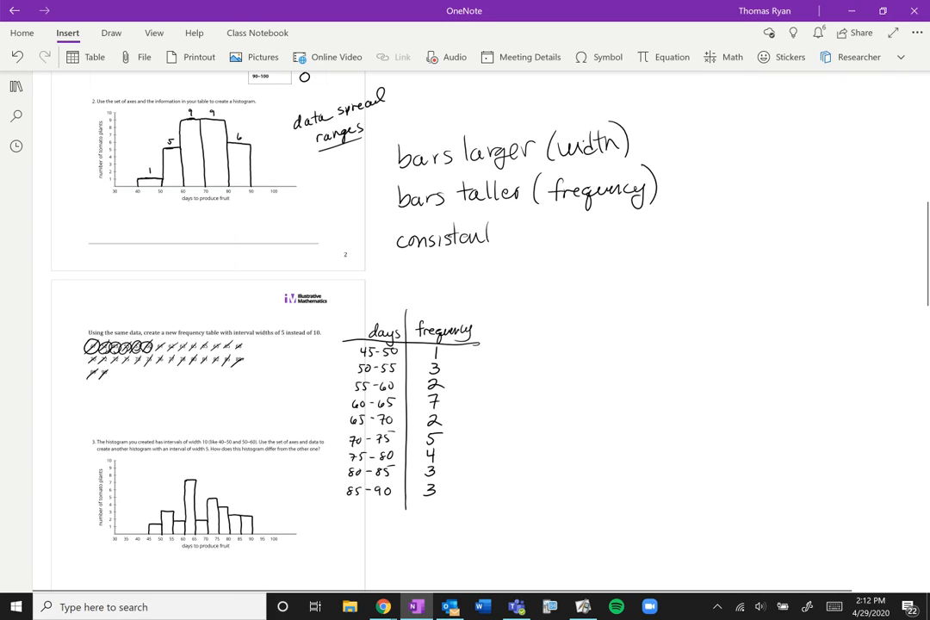
type("(up")
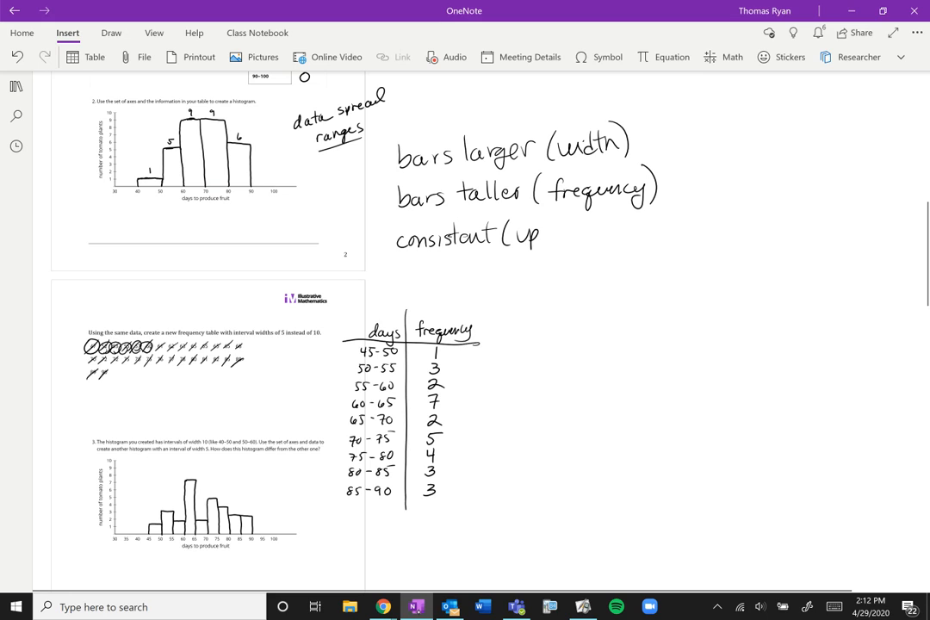